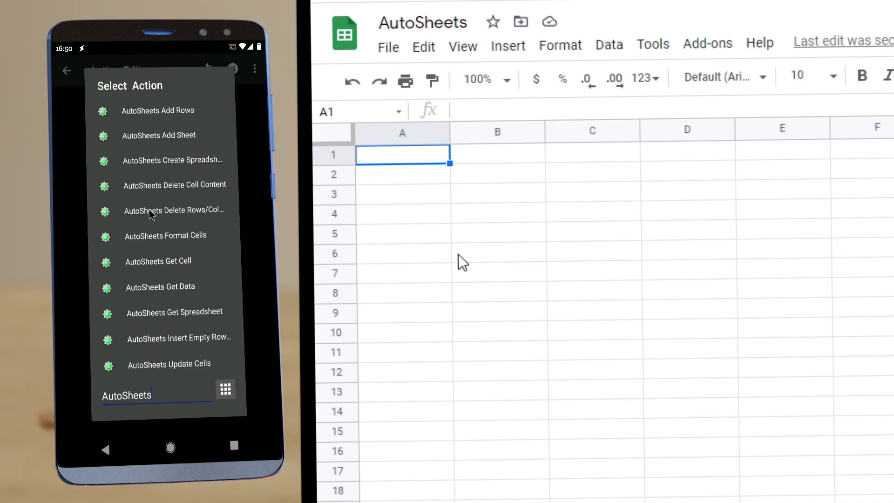
{"action": "mouse_move", "coordinate": [159, 237]}
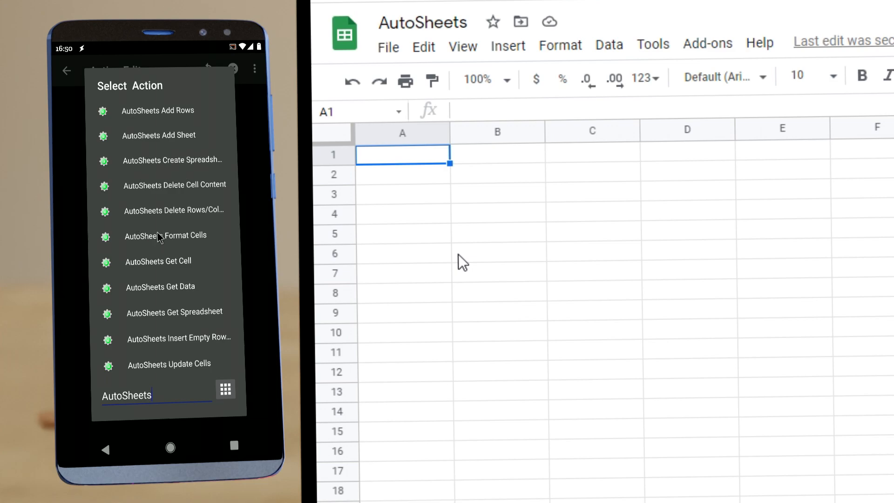
{"action": "mouse_move", "coordinate": [149, 285]}
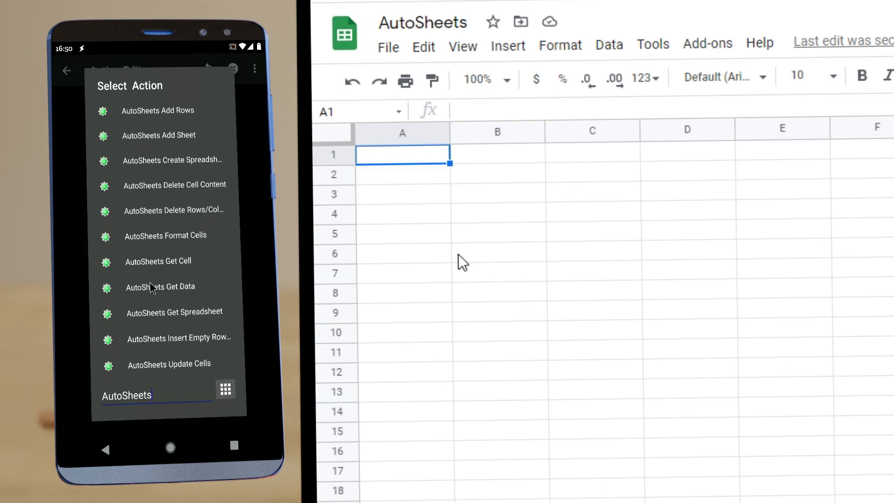
{"action": "mouse_move", "coordinate": [166, 117]}
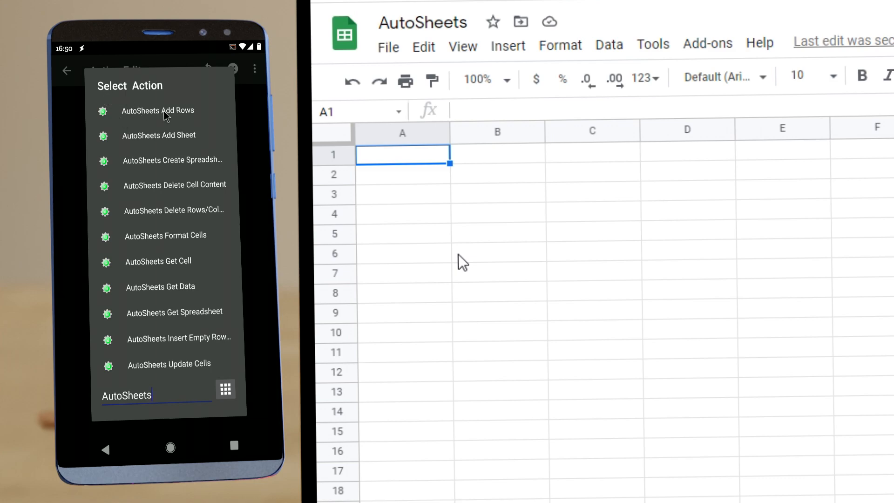
{"action": "mouse_move", "coordinate": [178, 250]}
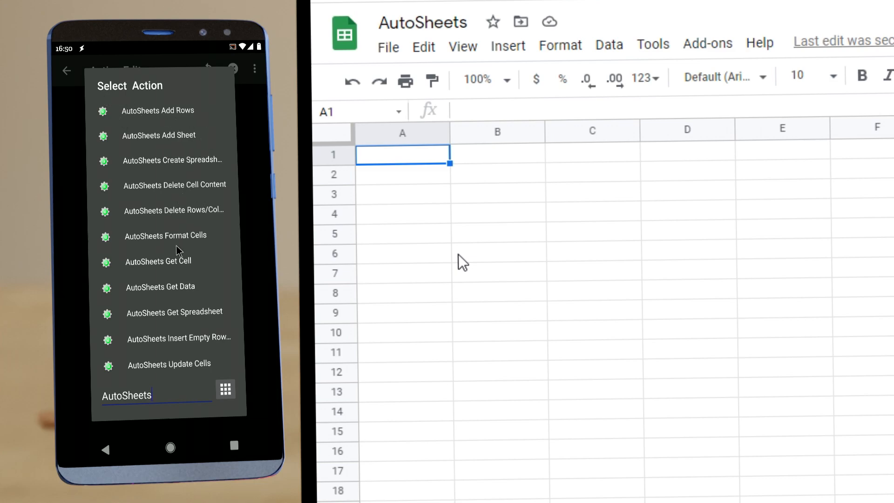
{"action": "mouse_move", "coordinate": [196, 292]}
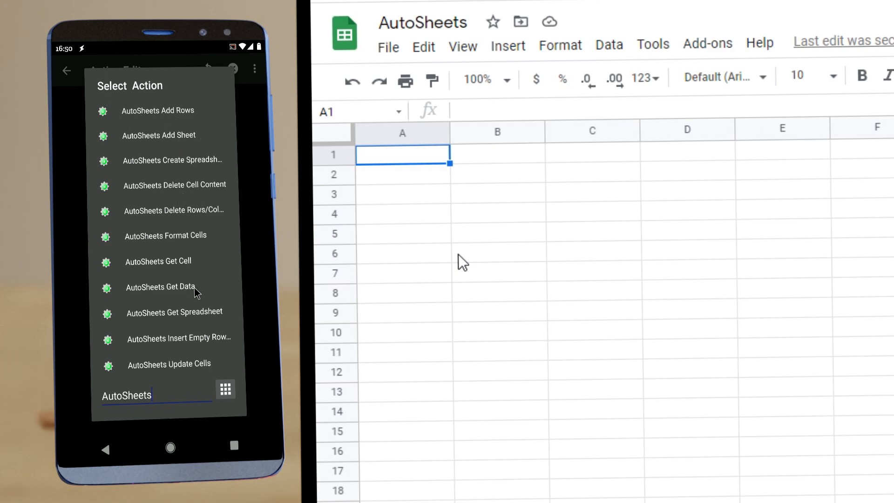
{"action": "mouse_move", "coordinate": [158, 121]}
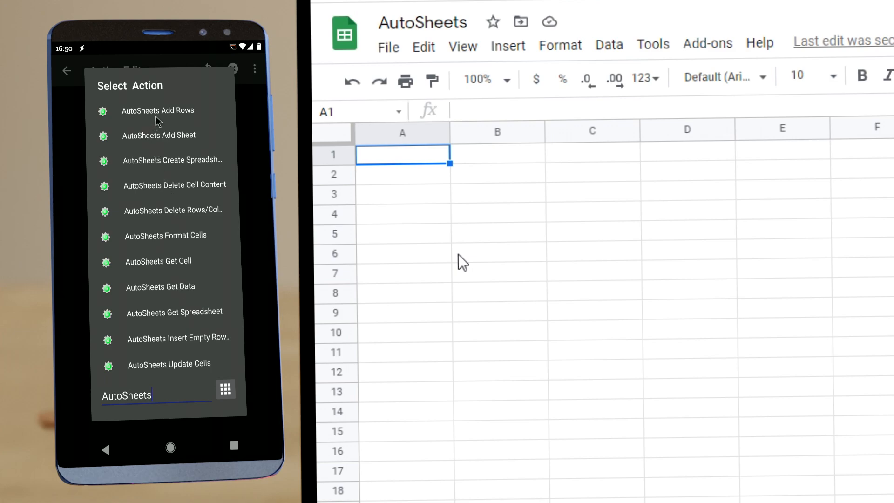
- Configure an AutoSheets Add Rows action with data rows 1,2,3 and 4,5,6, declining the spreadsheet helper
{"action": "left_click", "coordinate": [158, 110]}
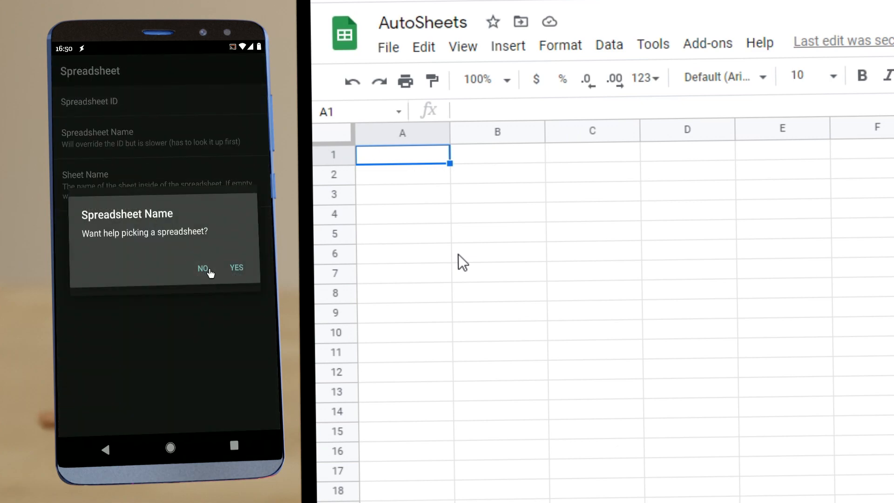
{"action": "left_click", "coordinate": [203, 268]}
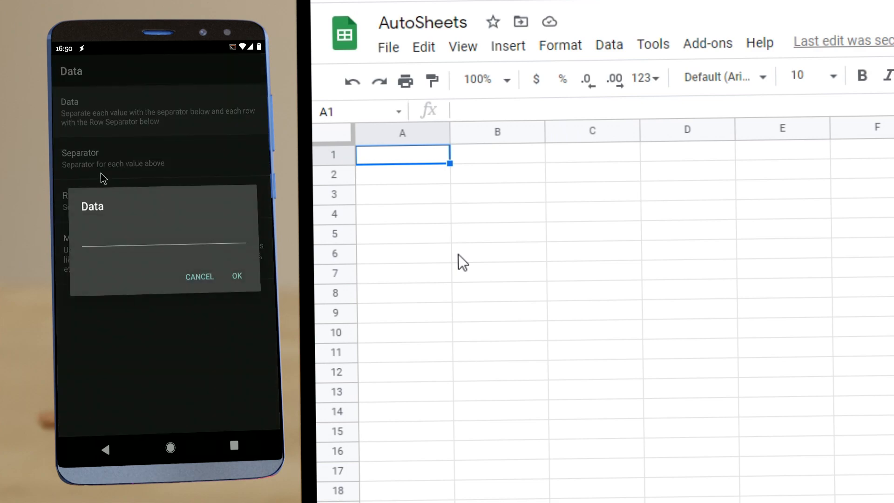
{"action": "left_click", "coordinate": [164, 244]}
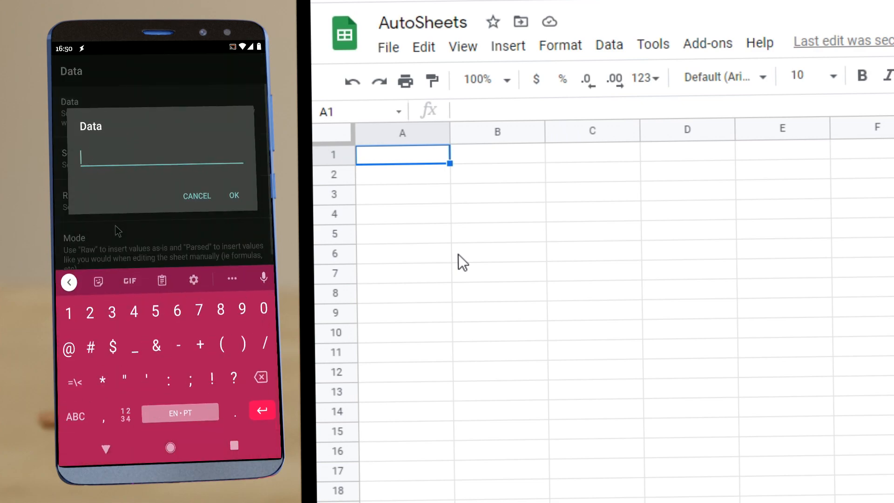
{"action": "type", "text": "123"}
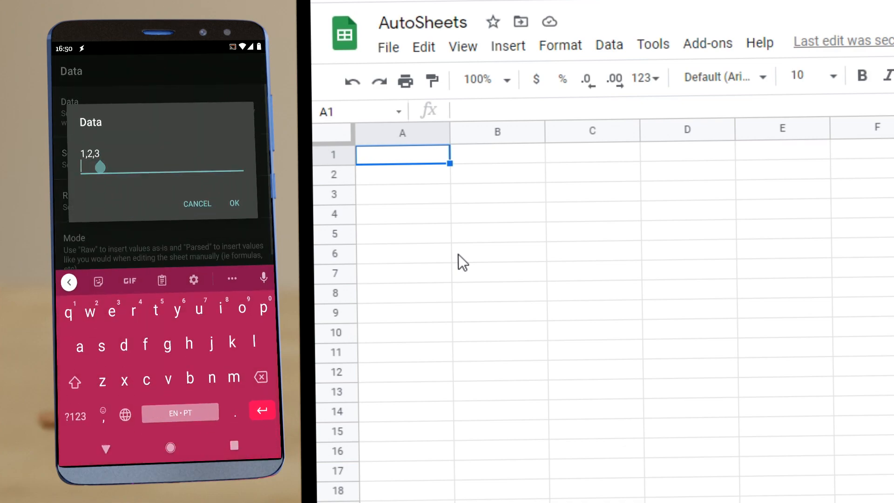
{"action": "type", "text": "4"}
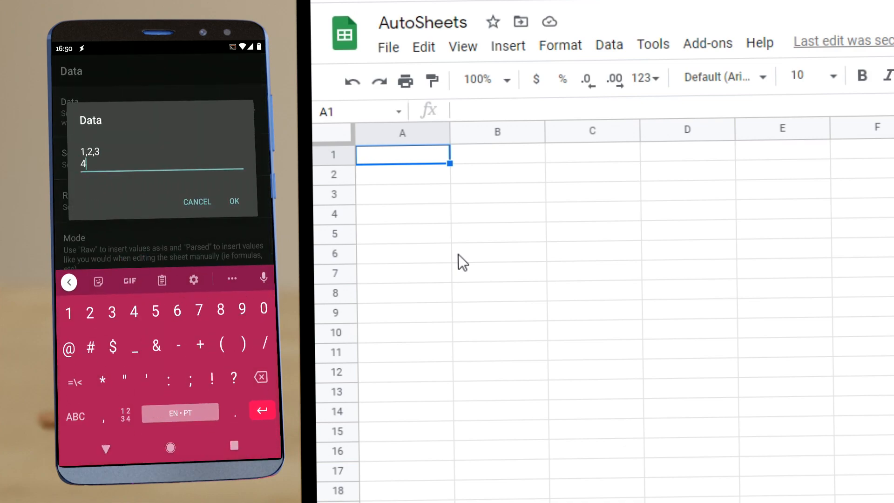
{"action": "type", "text": ",5,5"}
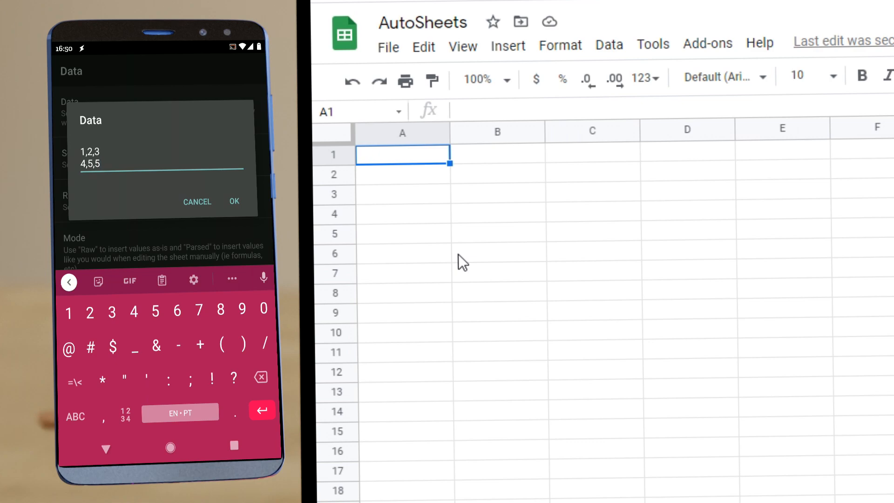
{"action": "left_click", "coordinate": [233, 201]}
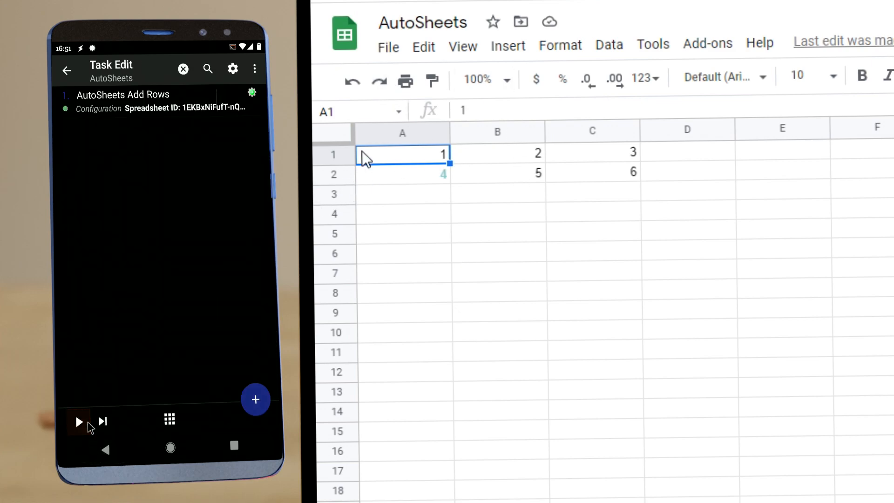
- Run the task so the sheet's first two rows are written
{"action": "left_click", "coordinate": [334, 154]}
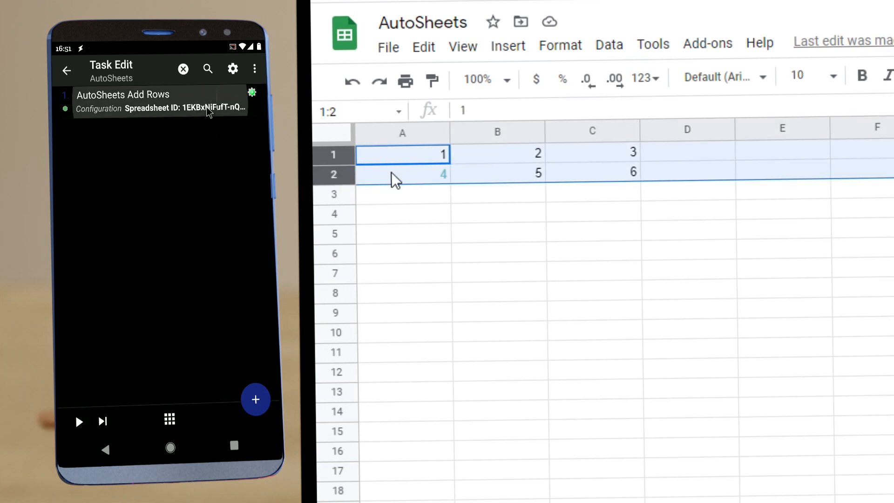
- Configure AutoSheets Get Data with the spreadsheet ID and output arrays named first and second, declining Get Columns
{"action": "left_click", "coordinate": [256, 399]}
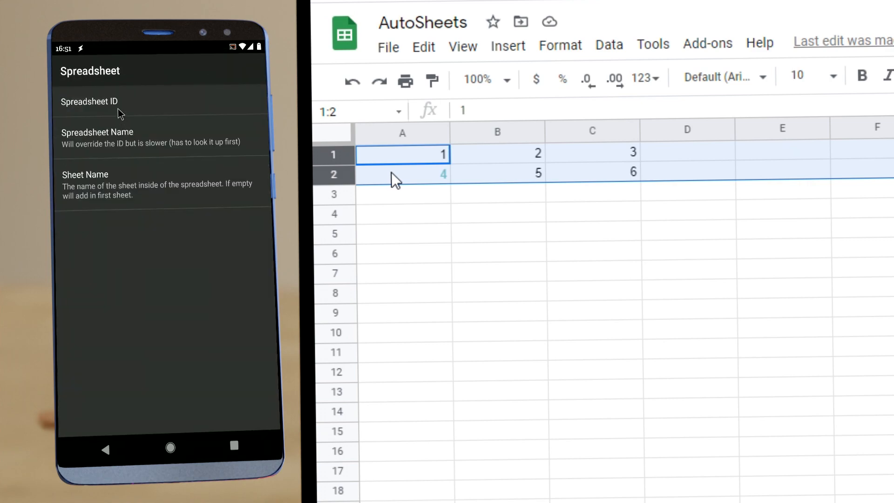
{"action": "left_click", "coordinate": [89, 102]}
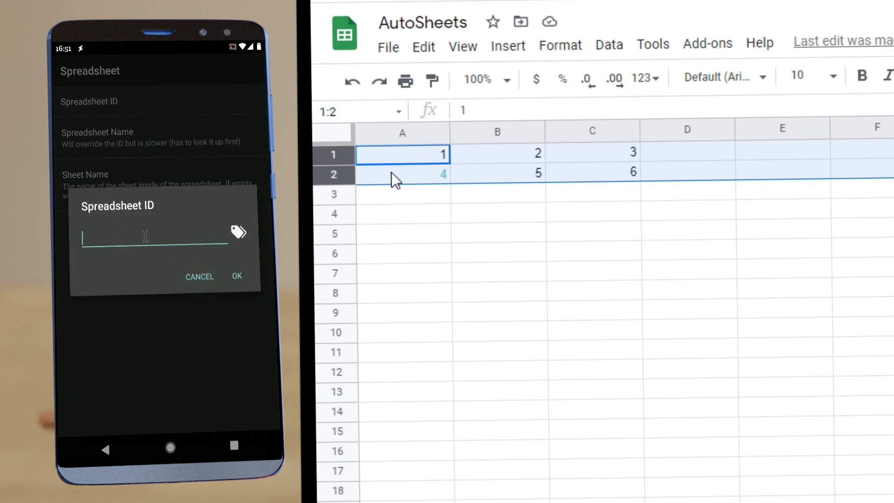
{"action": "left_click", "coordinate": [145, 236]}
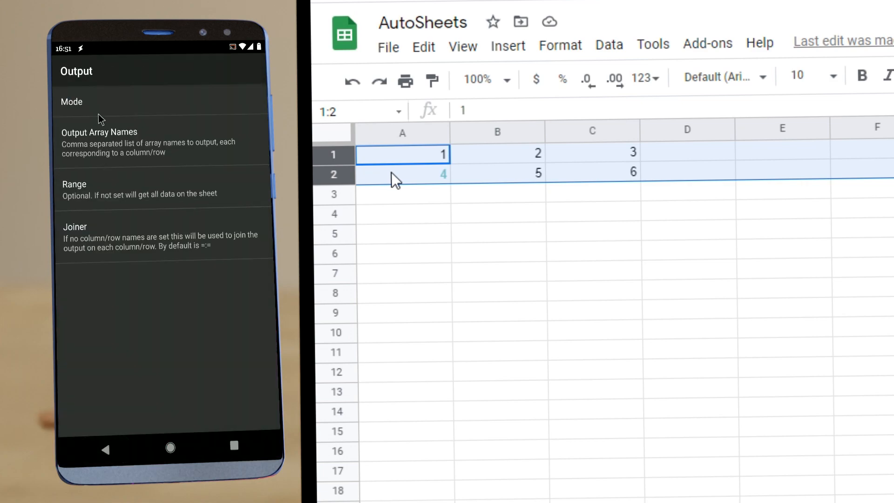
{"action": "left_click", "coordinate": [72, 102]}
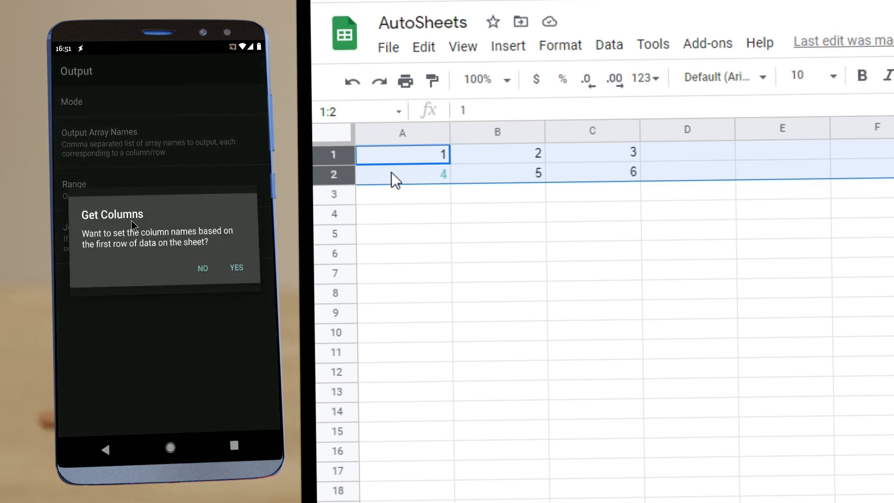
{"action": "left_click", "coordinate": [202, 269]}
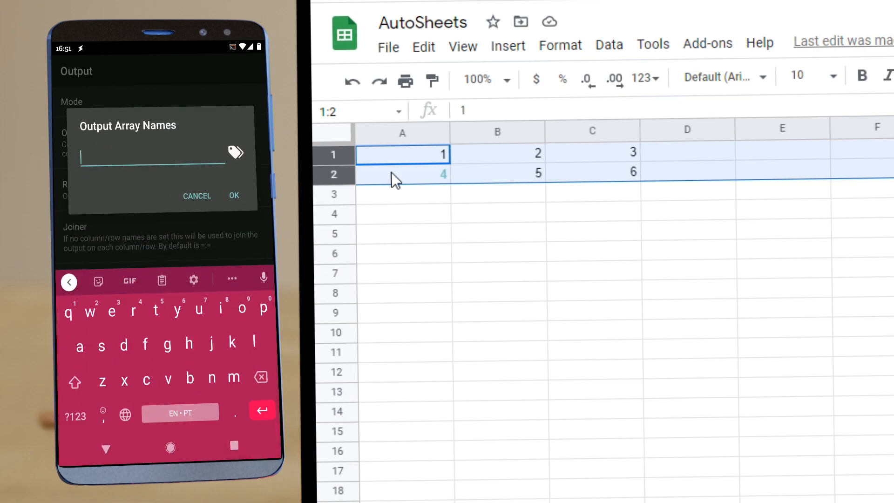
{"action": "type", "text": "first,second"}
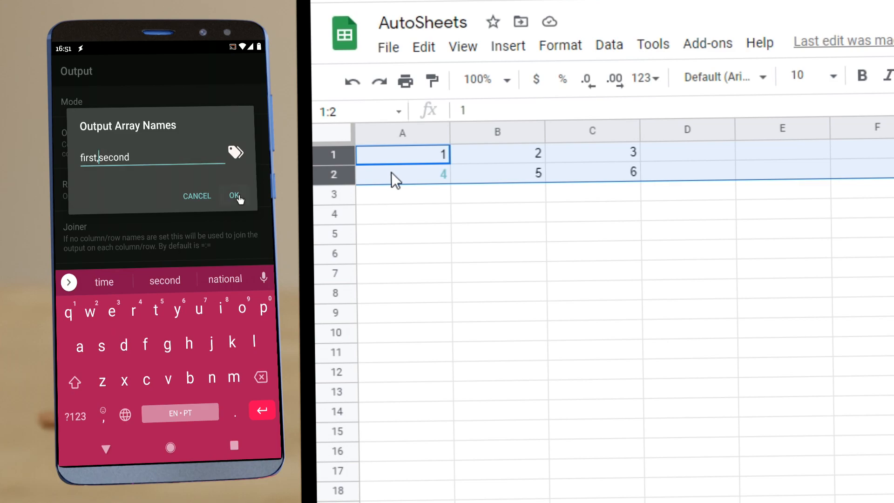
{"action": "left_click", "coordinate": [232, 196]}
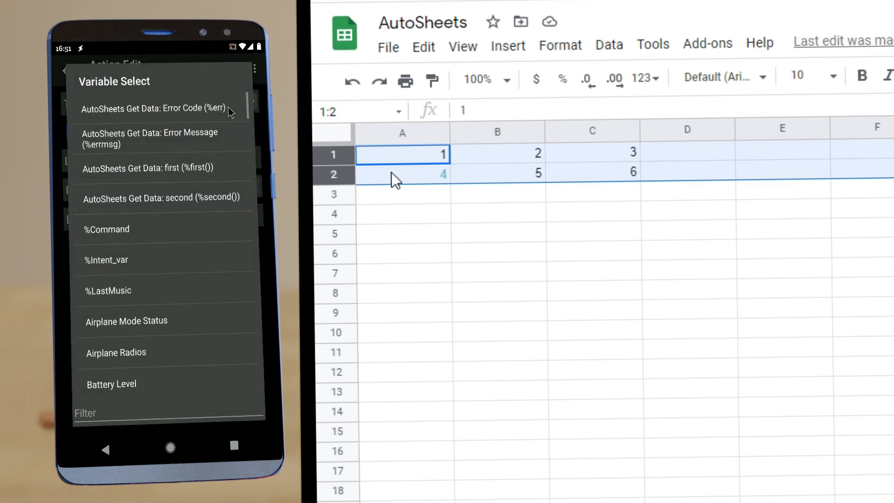
- Insert %first() %second() into the Flash, run the task, then clear the sheet selection
{"action": "left_click", "coordinate": [147, 168]}
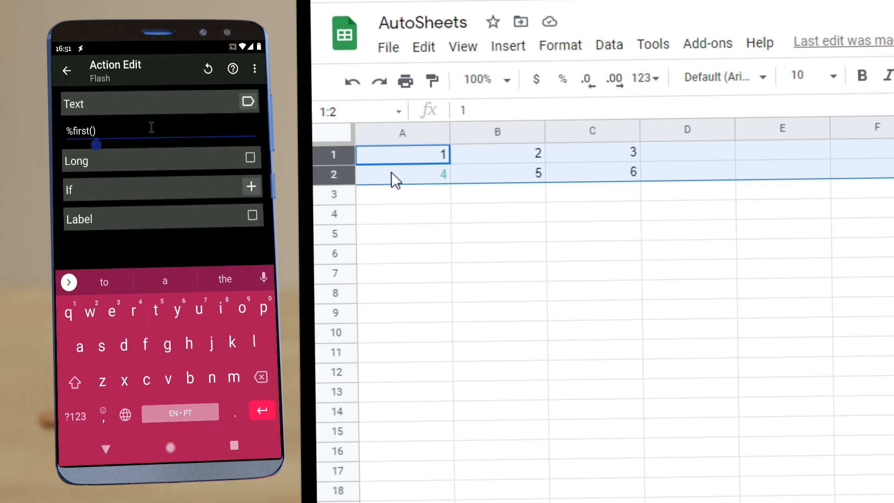
{"action": "left_click", "coordinate": [248, 102]}
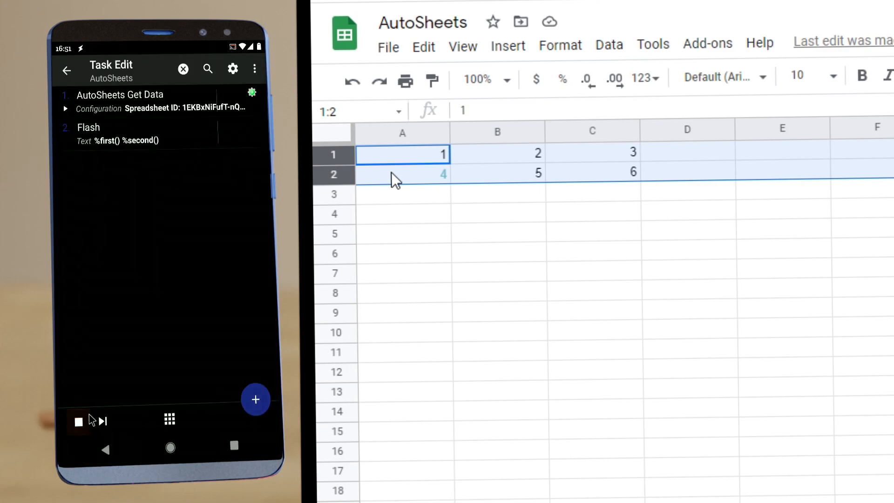
{"action": "left_click", "coordinate": [77, 420]}
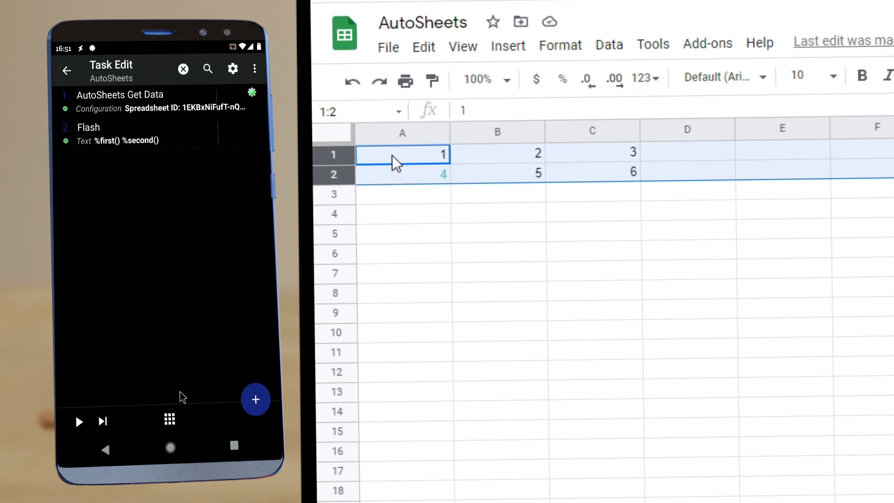
{"action": "left_click", "coordinate": [496, 174]}
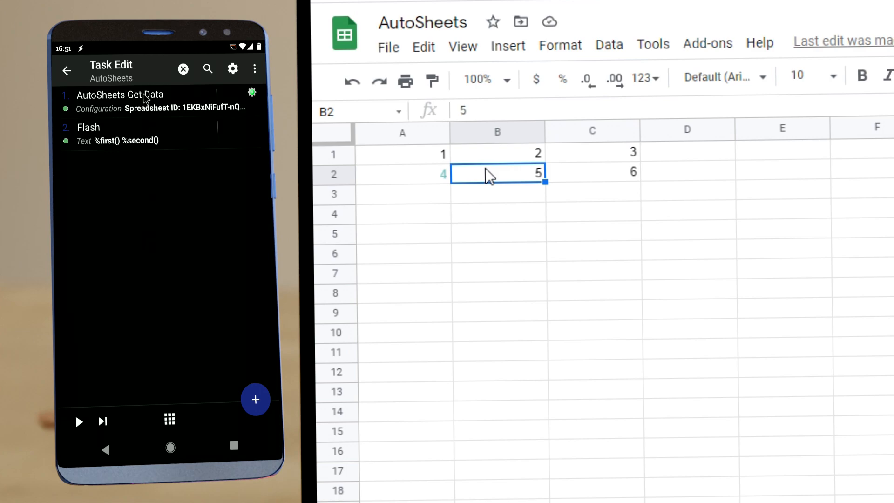
- Add an AutoSheets Format Cells plugin action and fill in the target spreadsheet ID
{"action": "left_click", "coordinate": [255, 399]}
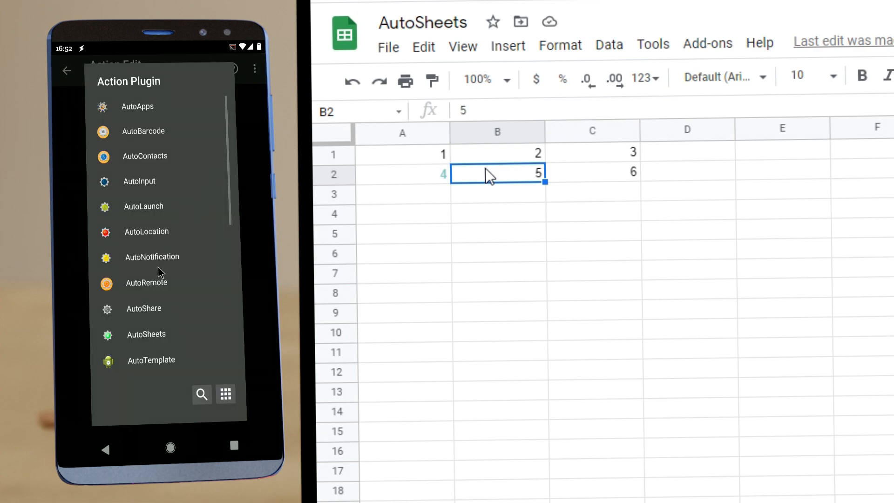
{"action": "left_click", "coordinate": [146, 334]}
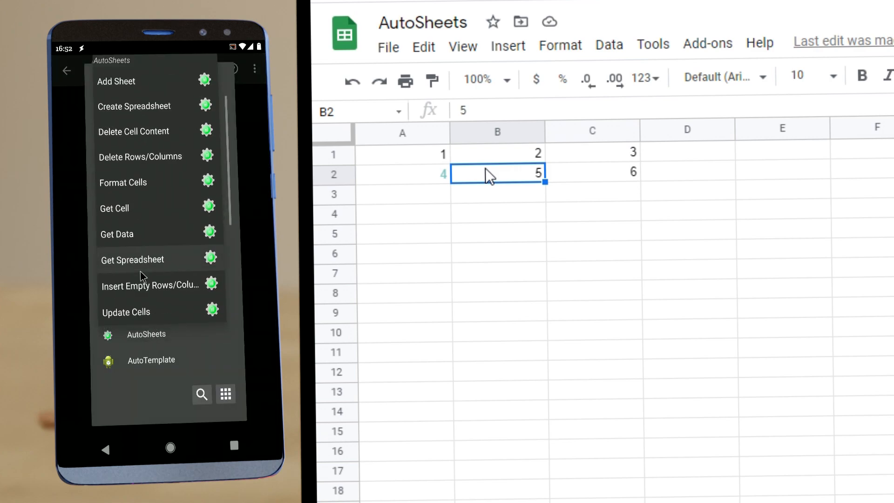
{"action": "scroll", "scroll_direction": "down", "scroll_amount": 3}
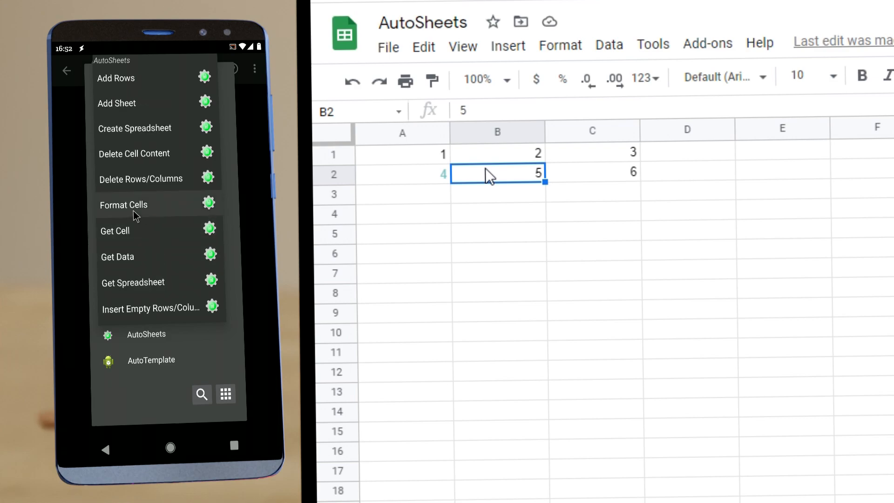
{"action": "mouse_move", "coordinate": [133, 216]}
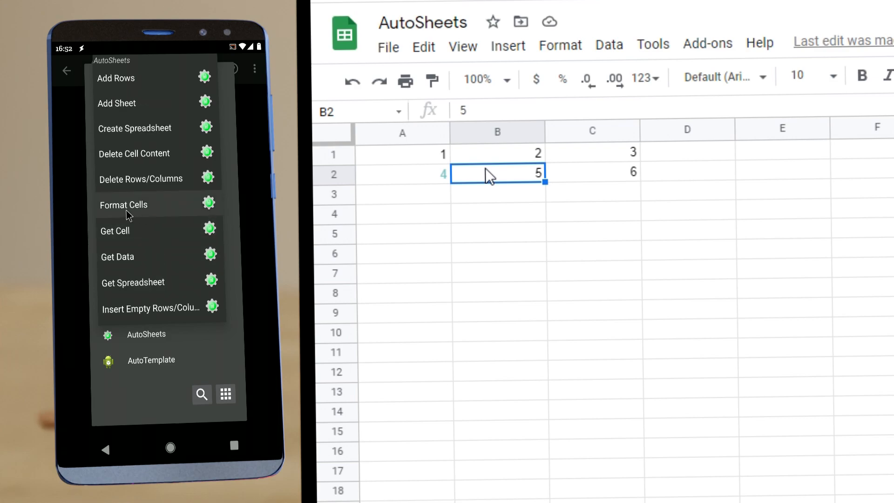
{"action": "left_click", "coordinate": [123, 205]}
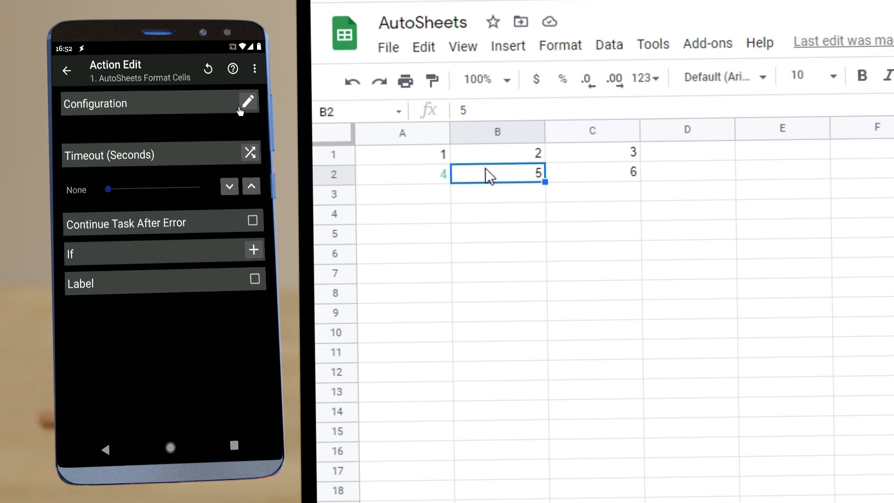
{"action": "left_click", "coordinate": [246, 103]}
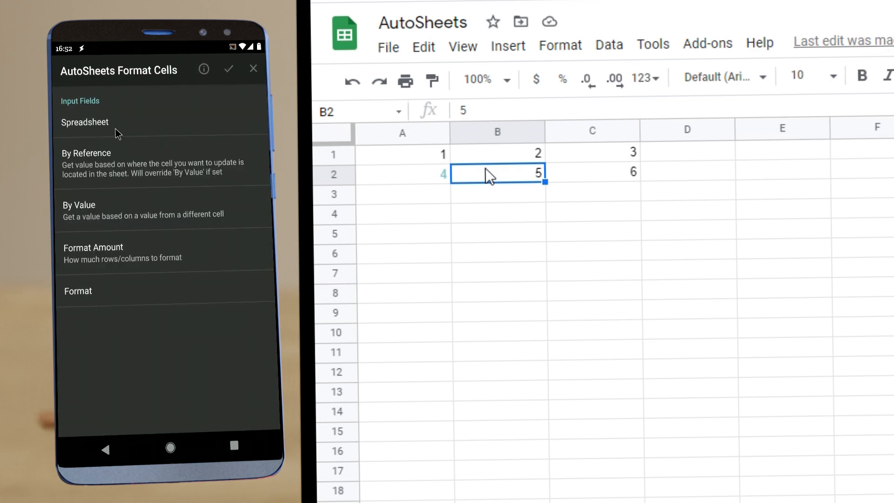
{"action": "left_click", "coordinate": [85, 122]}
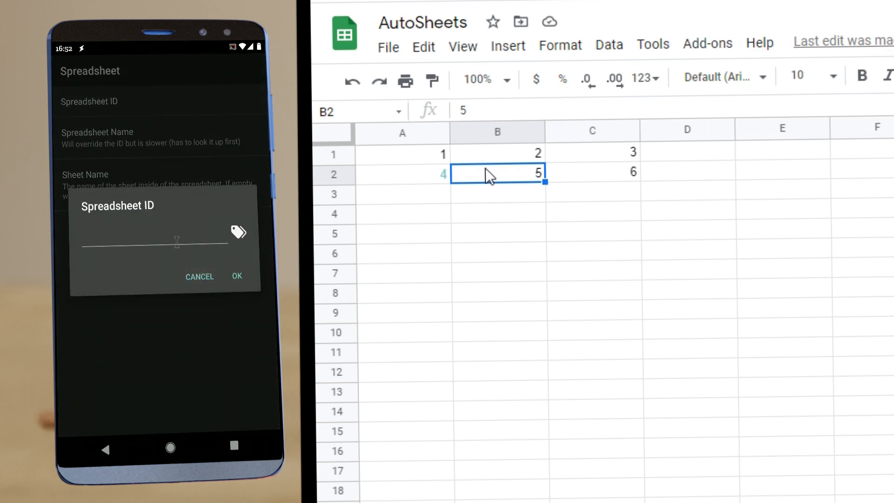
{"action": "left_click", "coordinate": [153, 242]}
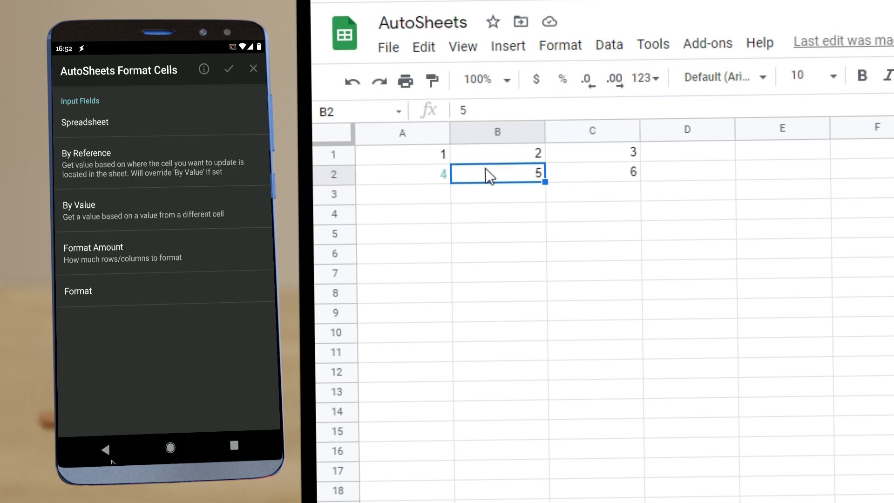
{"action": "mouse_move", "coordinate": [107, 342]}
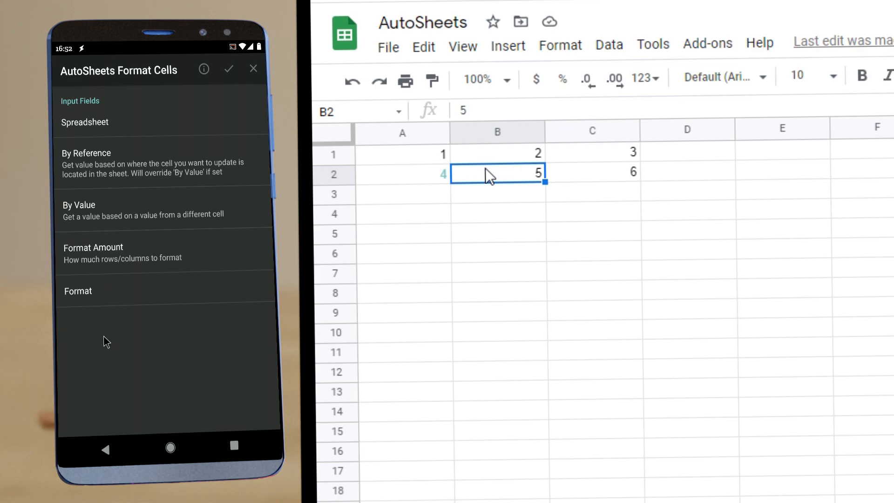
- Set the format to start at cell A1 by reference and cover one row
{"action": "left_click", "coordinate": [86, 162]}
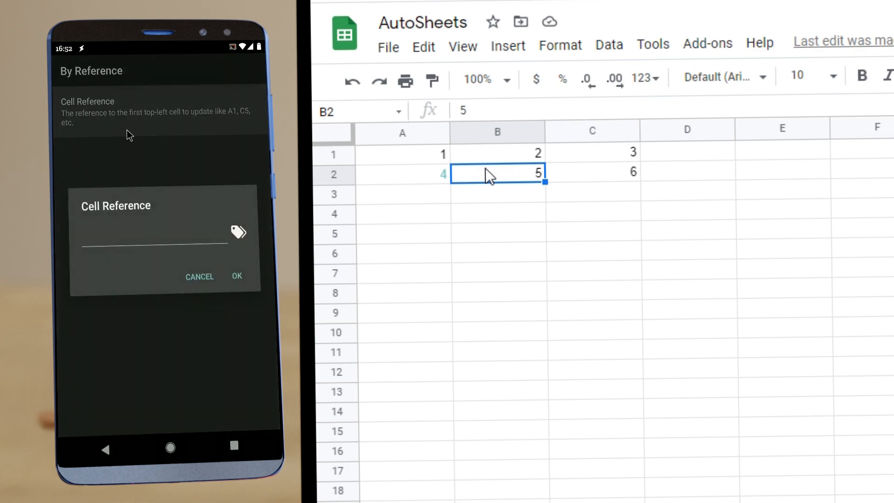
{"action": "type", "text": "A1"}
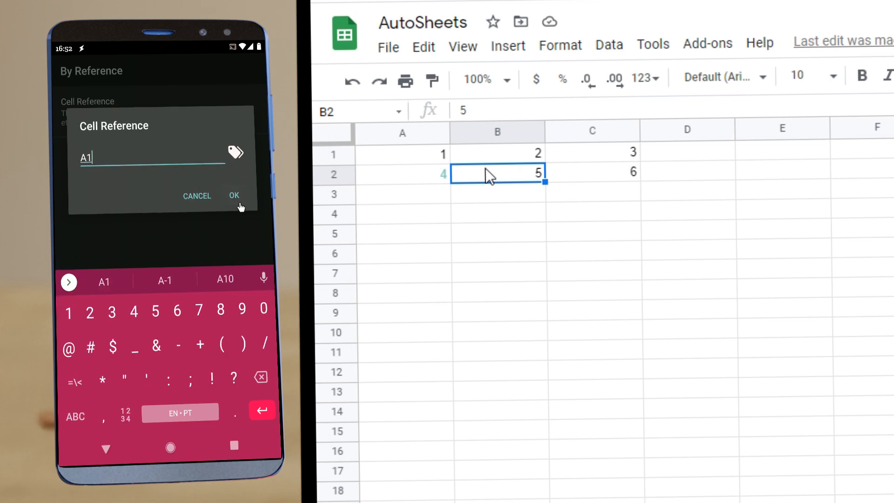
{"action": "left_click", "coordinate": [234, 195]}
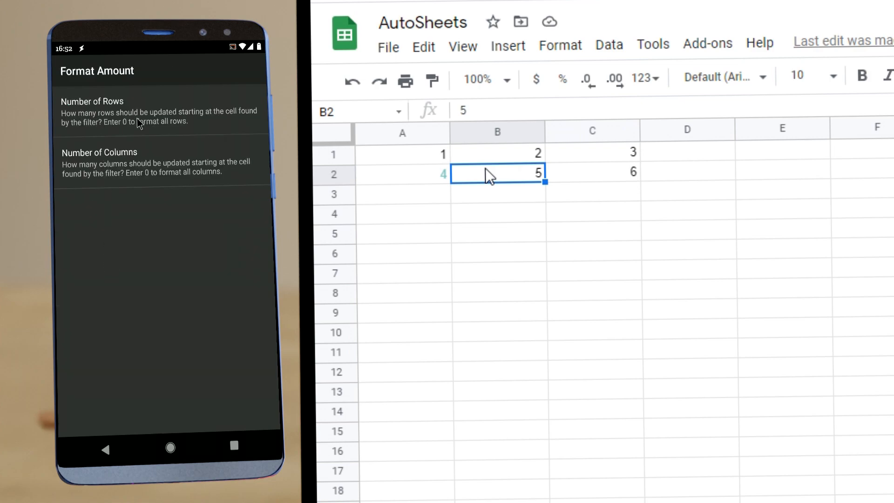
{"action": "mouse_move", "coordinate": [102, 132]}
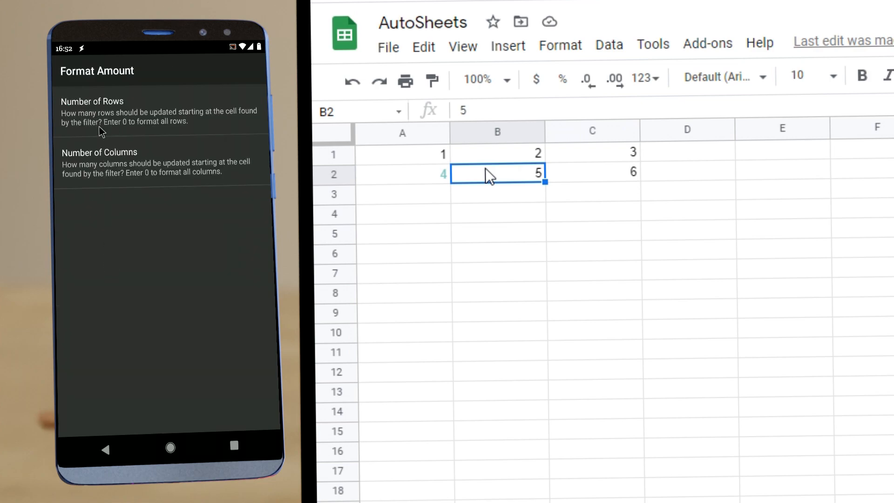
{"action": "left_click", "coordinate": [91, 111]}
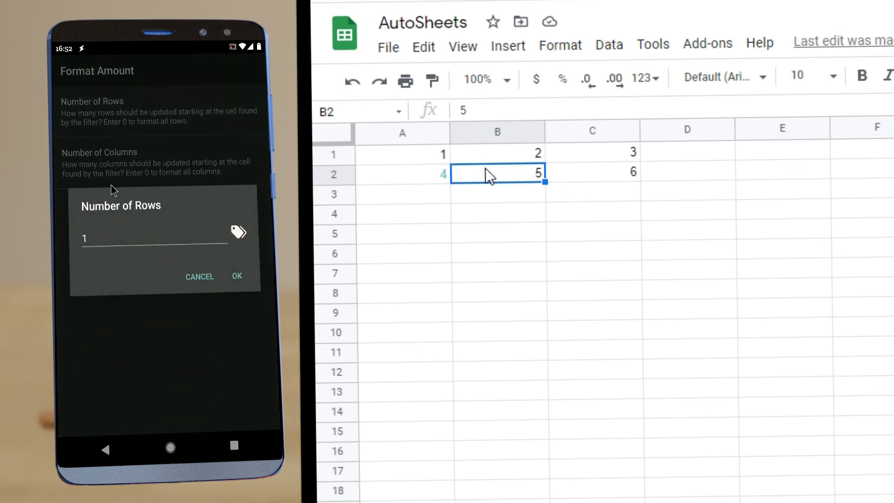
{"action": "left_click", "coordinate": [236, 276]}
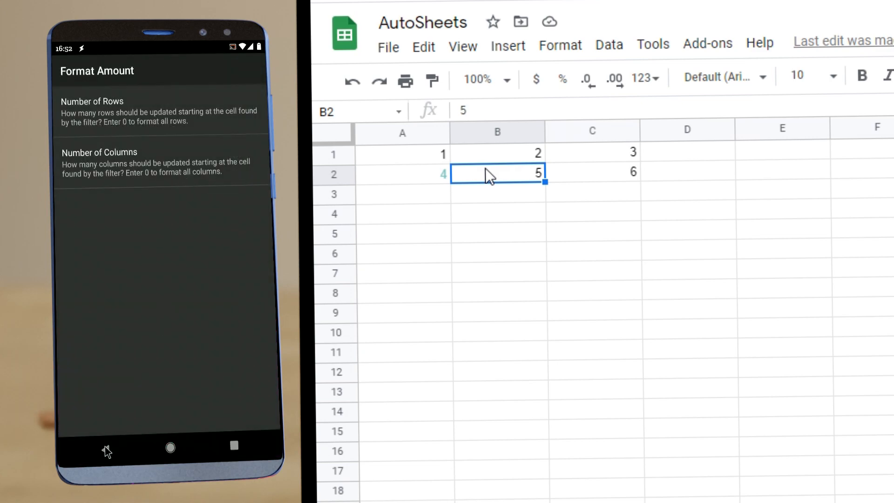
{"action": "left_click", "coordinate": [106, 448]}
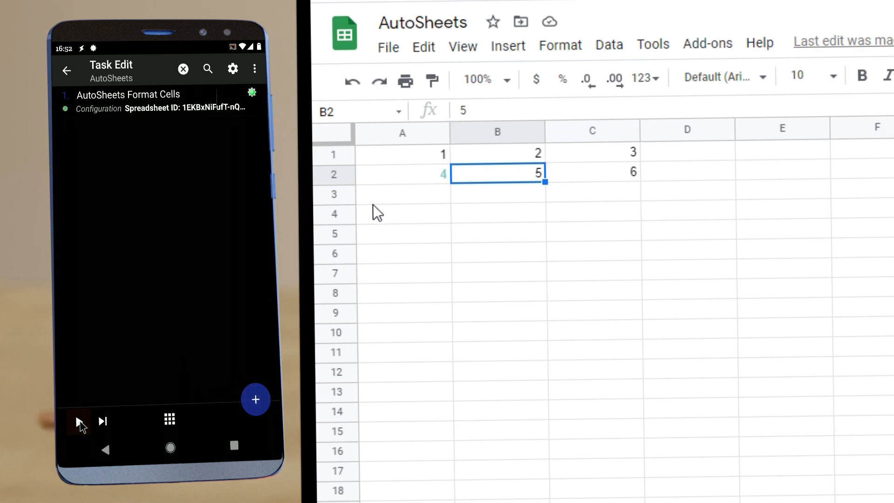
- Run the formatting task to blacken row 1, then bring up the AutoSheets action list again
{"action": "left_click", "coordinate": [402, 154]}
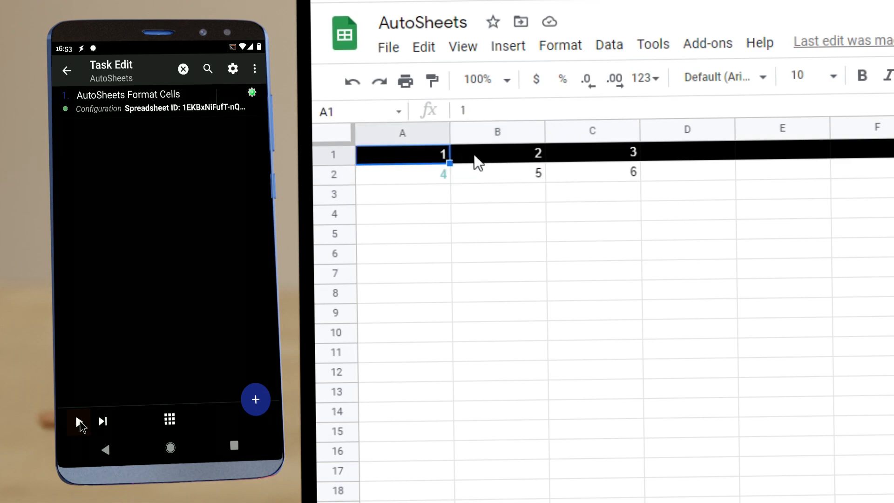
{"action": "left_click", "coordinate": [497, 155]}
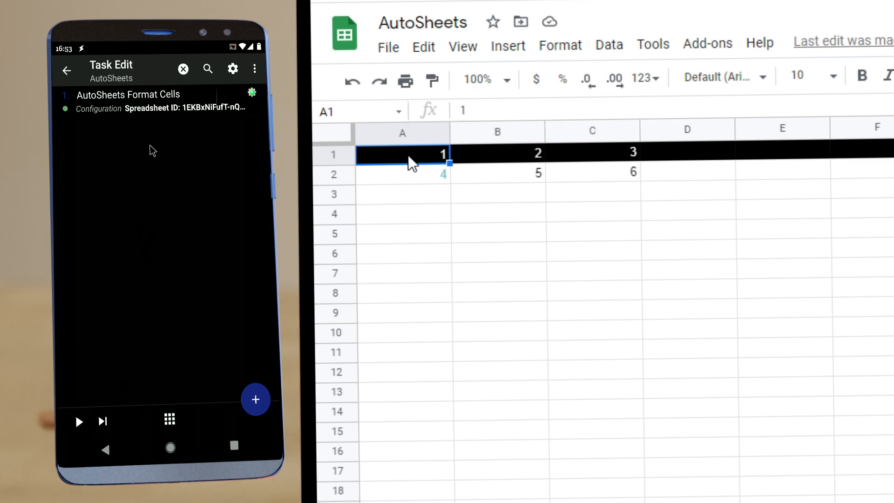
{"action": "left_click", "coordinate": [255, 400]}
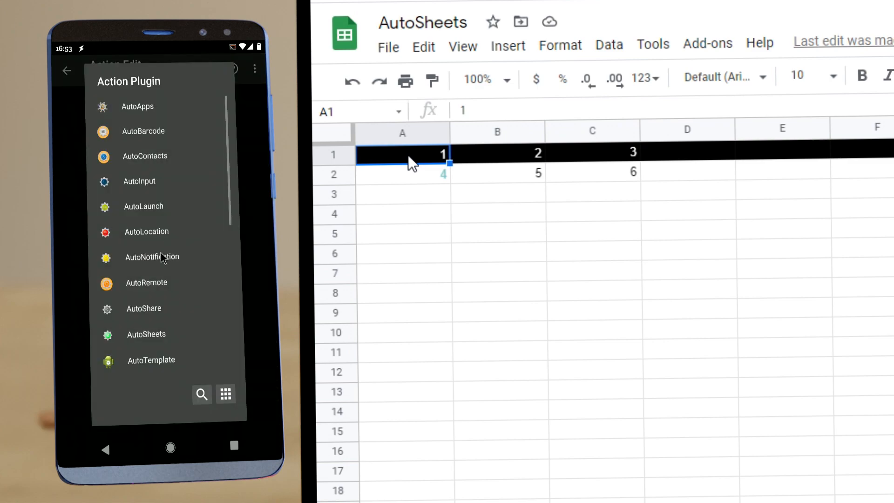
{"action": "left_click", "coordinate": [147, 334]}
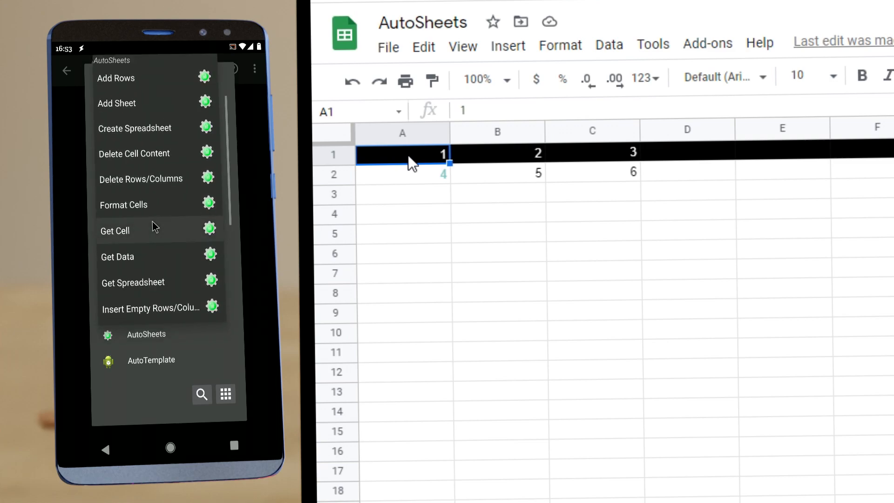